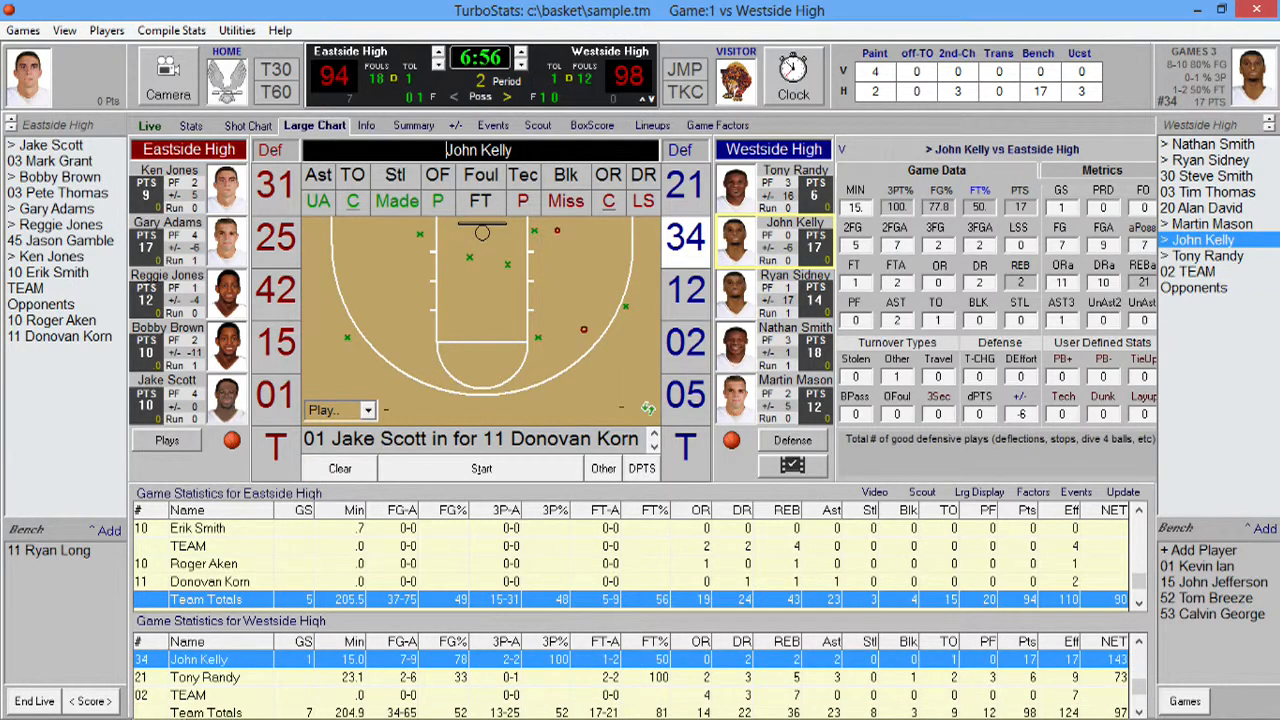
left_click(1208, 160)
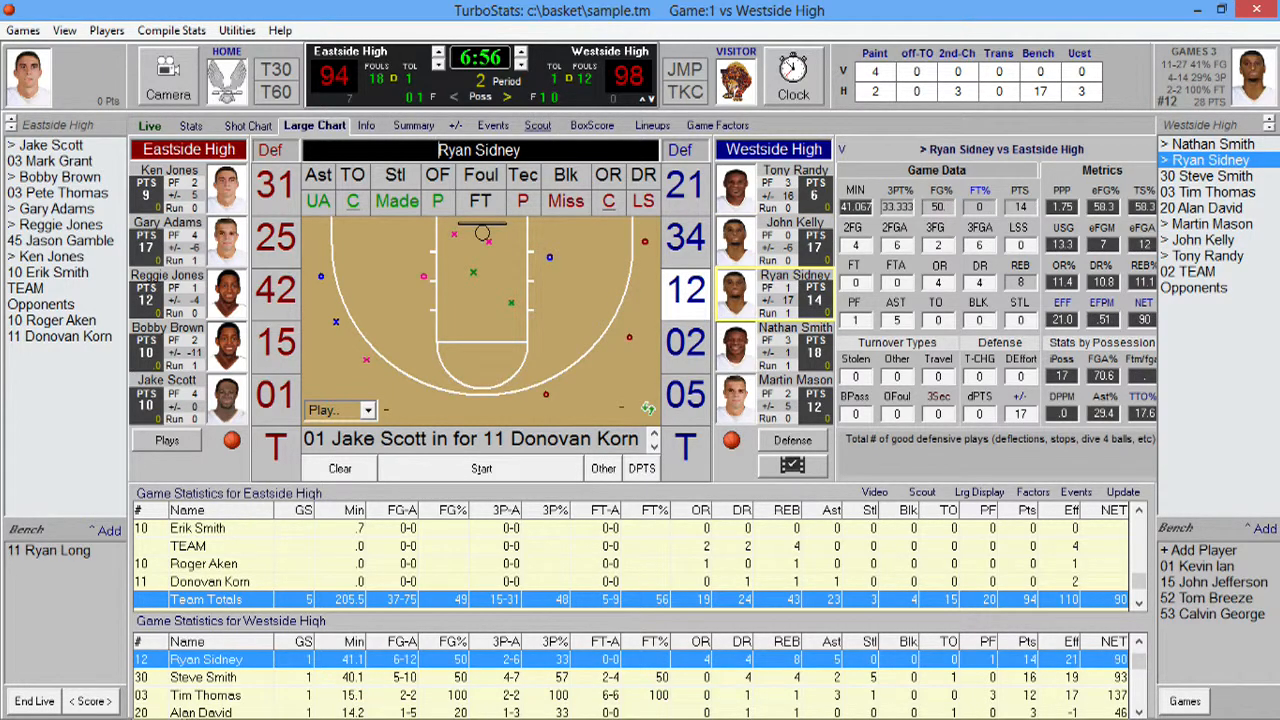
left_click(536, 124)
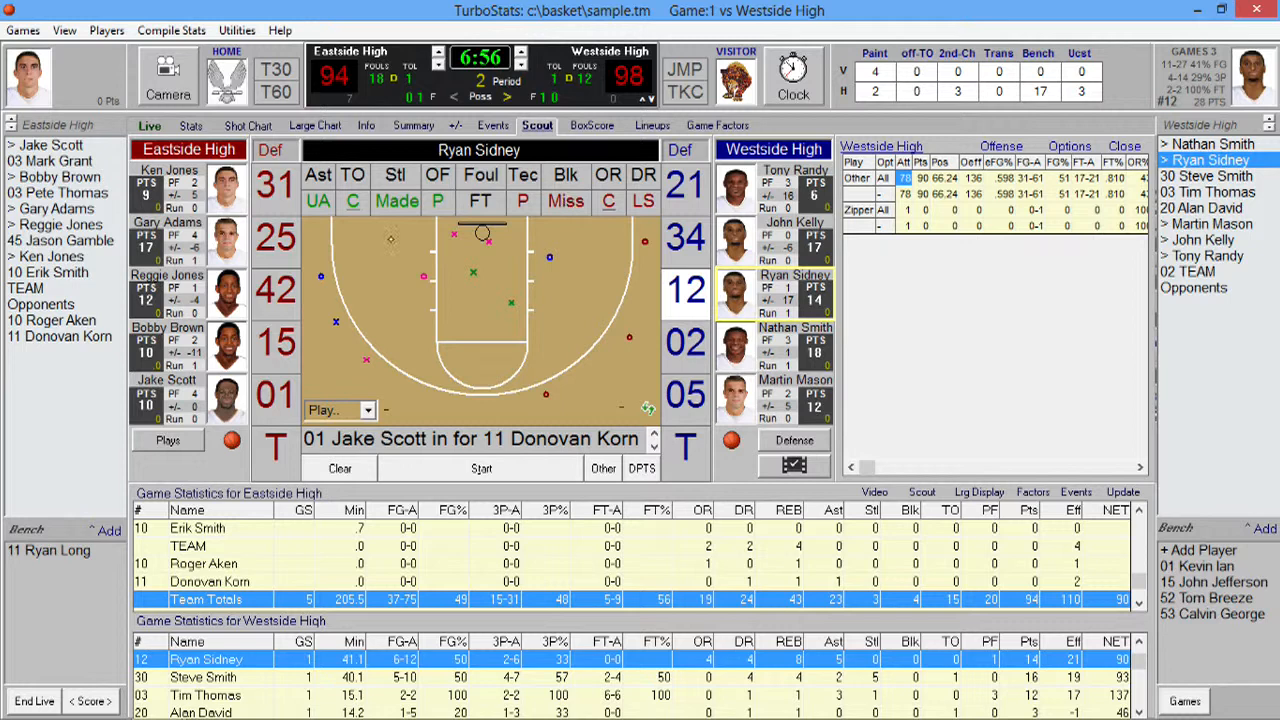
left_click(168, 440)
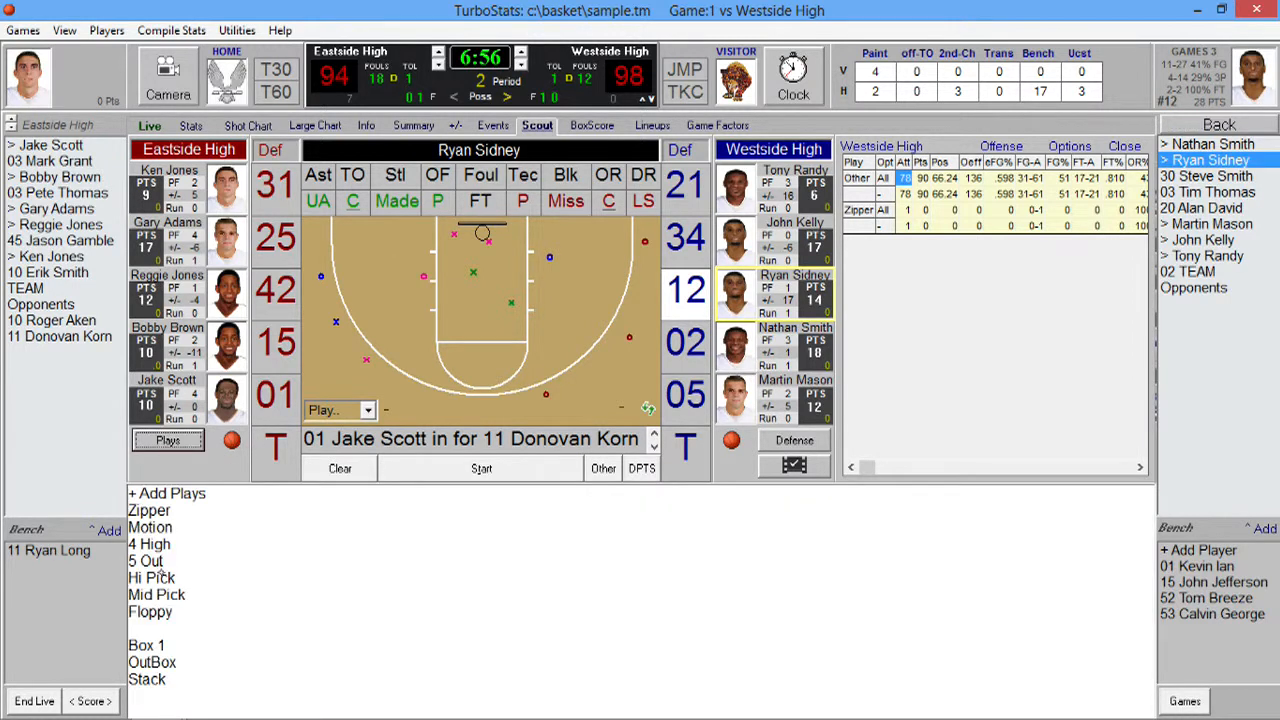
left_click(148, 544)
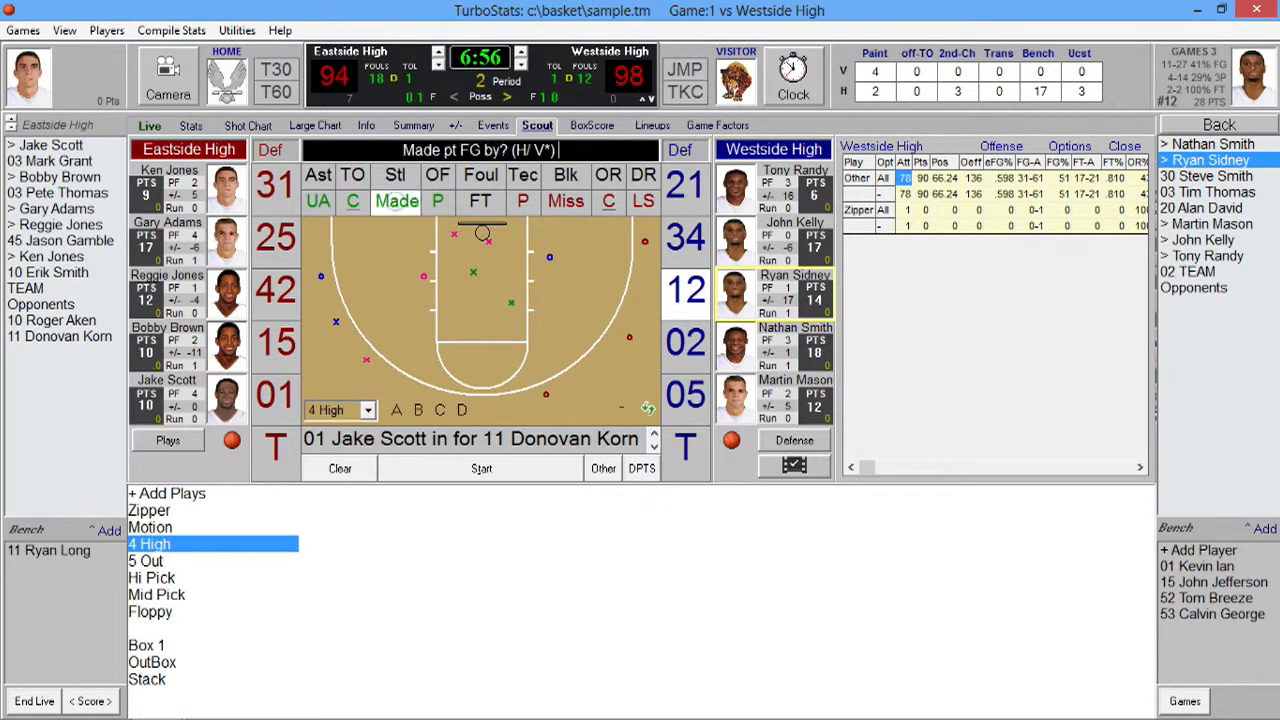
left_click(396, 200)
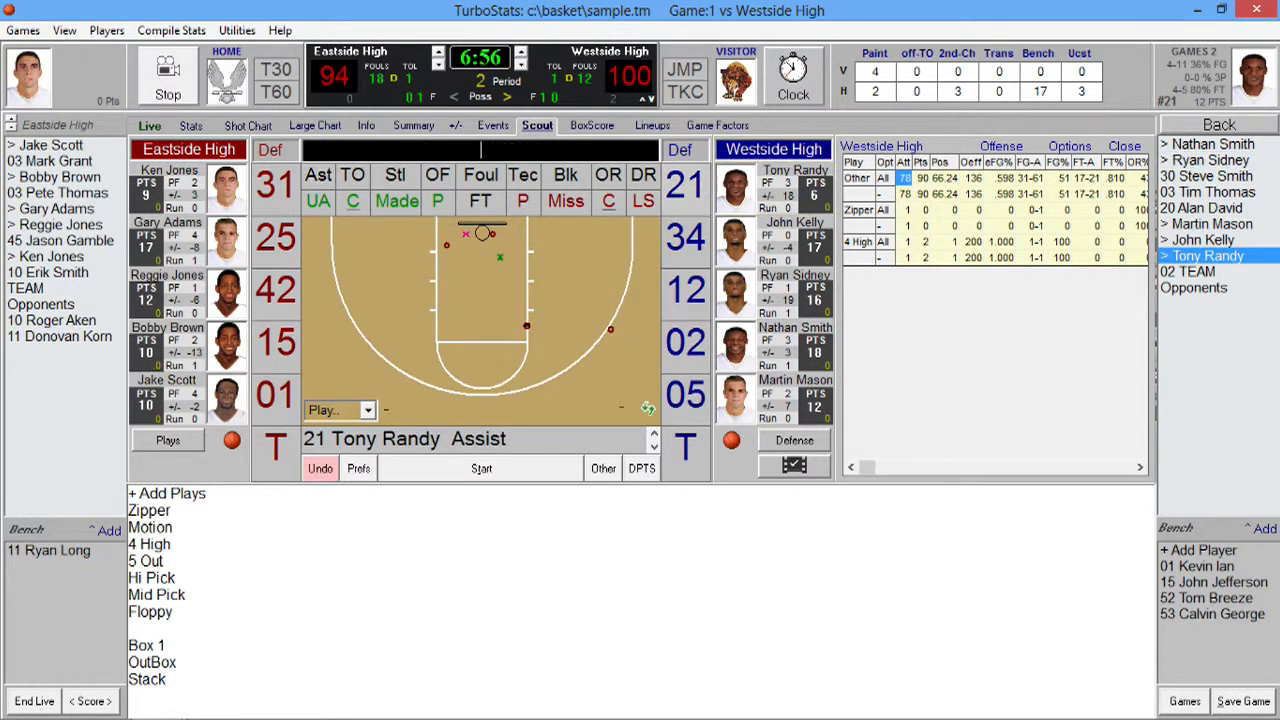
left_click(190, 124)
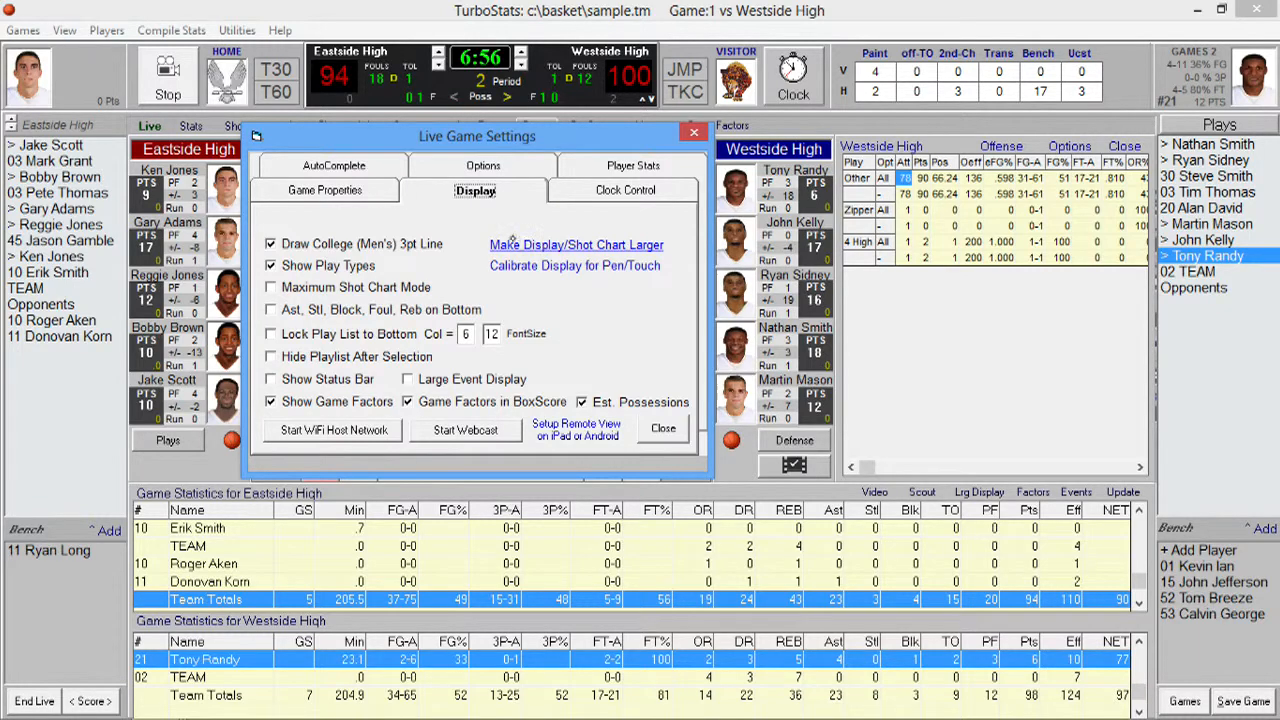
mouse_move(574, 264)
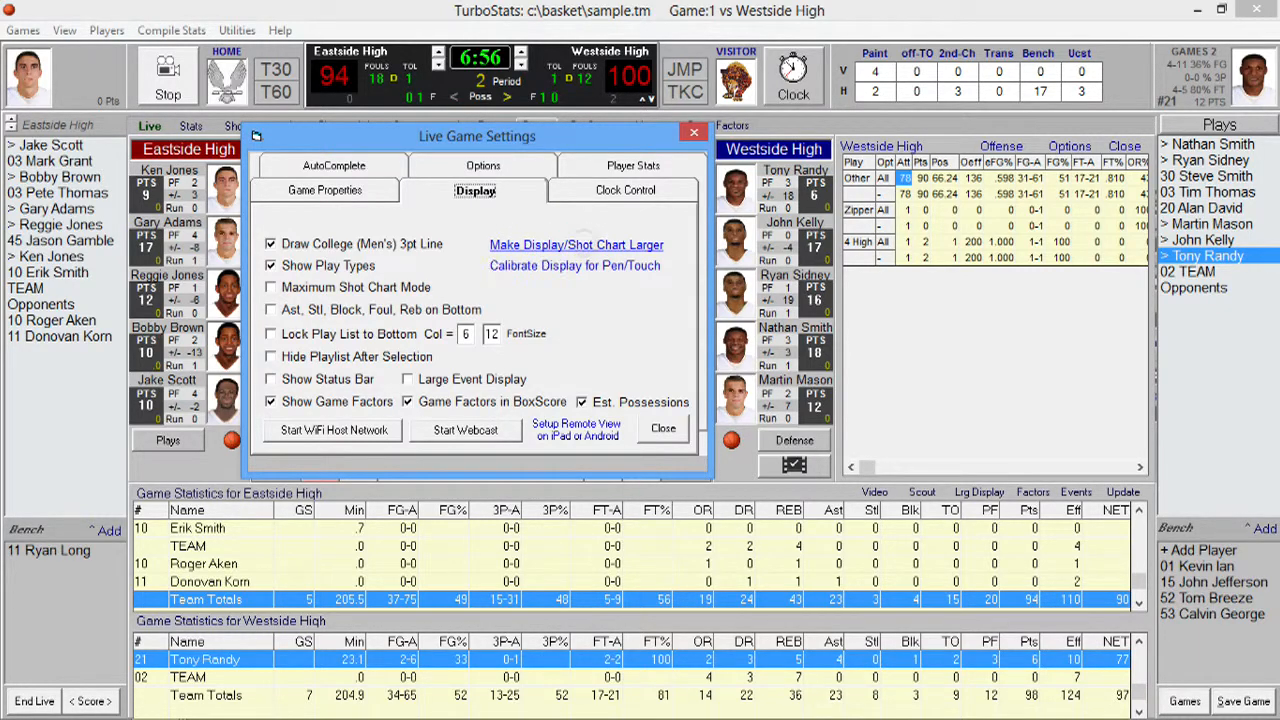
Use Make Display/Shot Chart Larger to reach the Windows display size page.
left_click(576, 244)
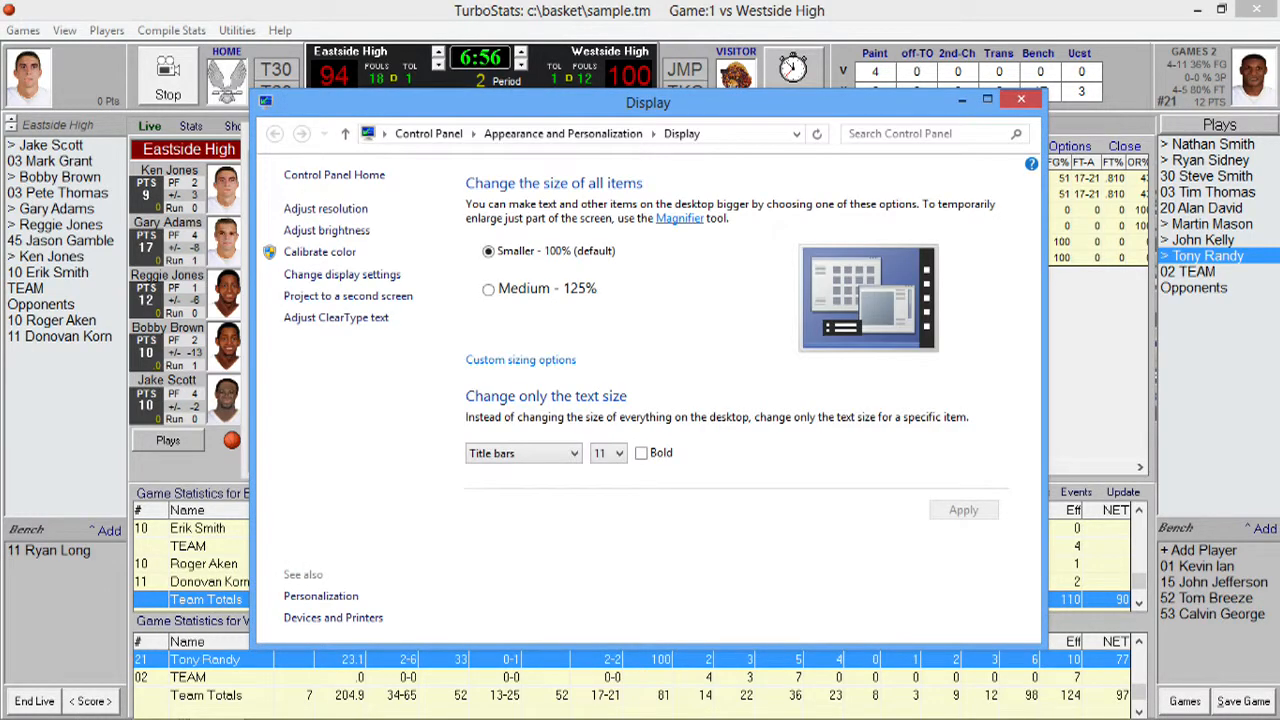
Apply the Medium 125% display size and close the Live Game Settings dialog.
left_click(488, 288)
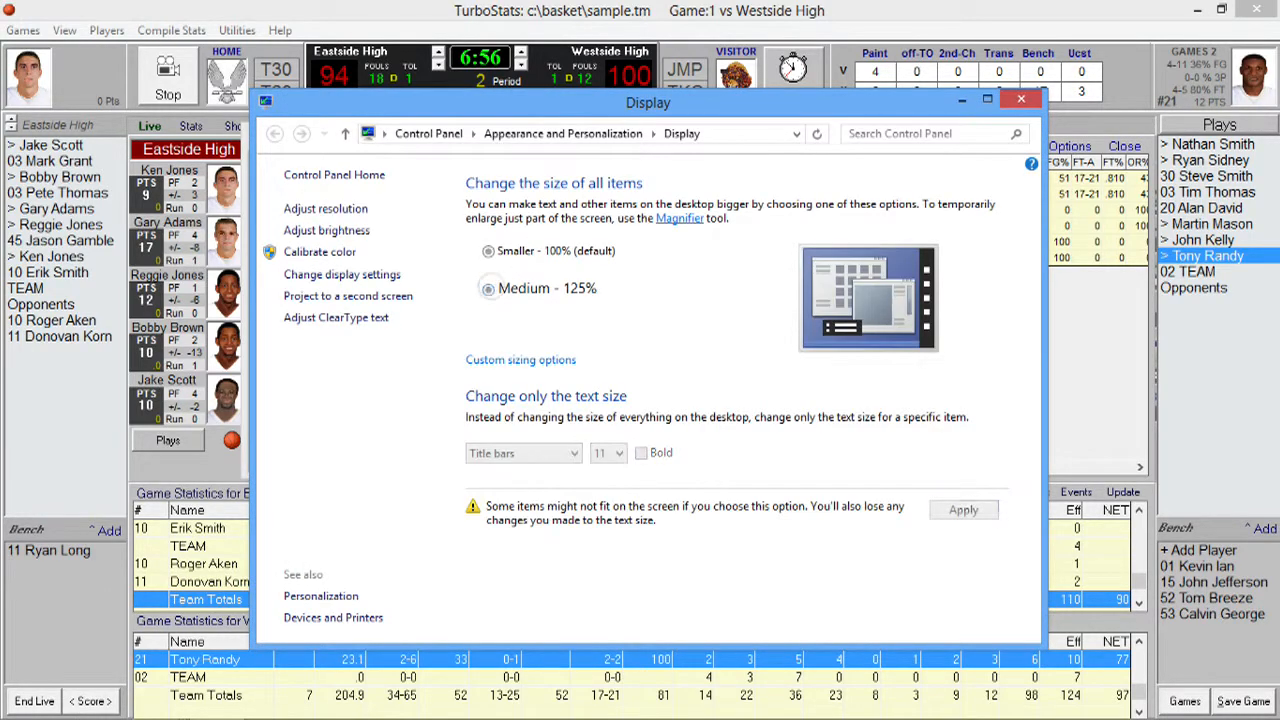
left_click(488, 288)
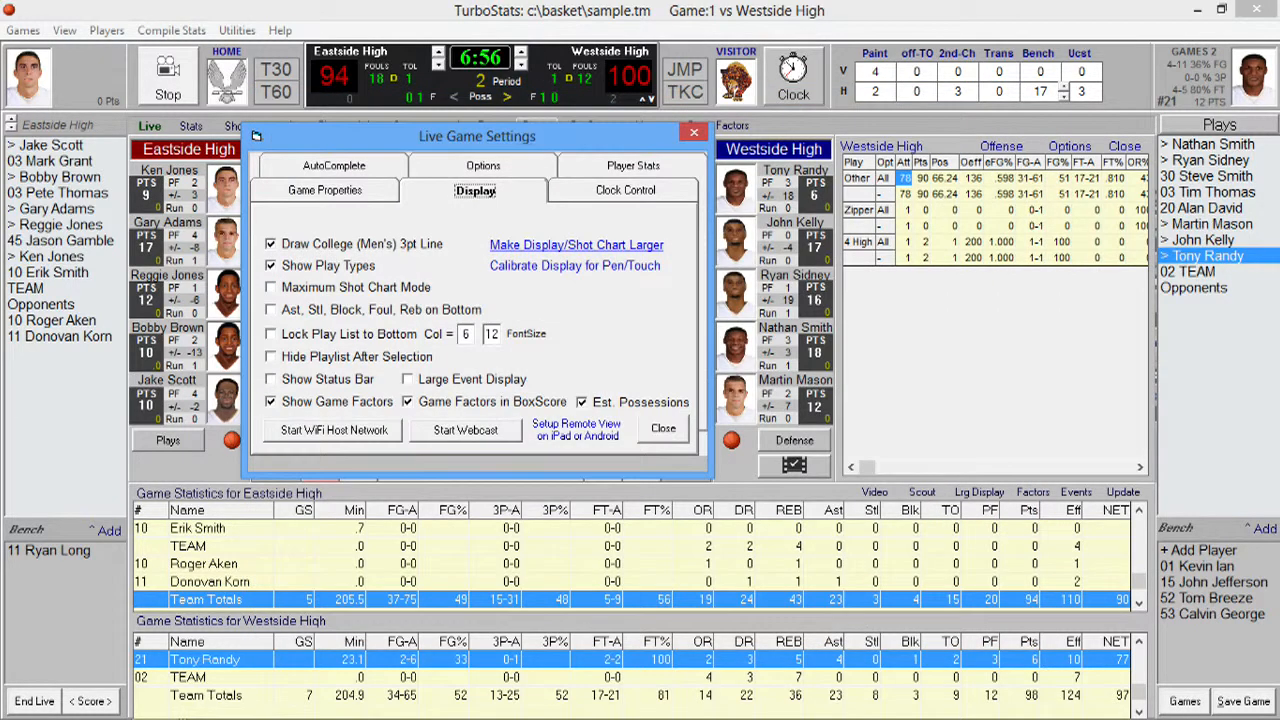
left_click(664, 428)
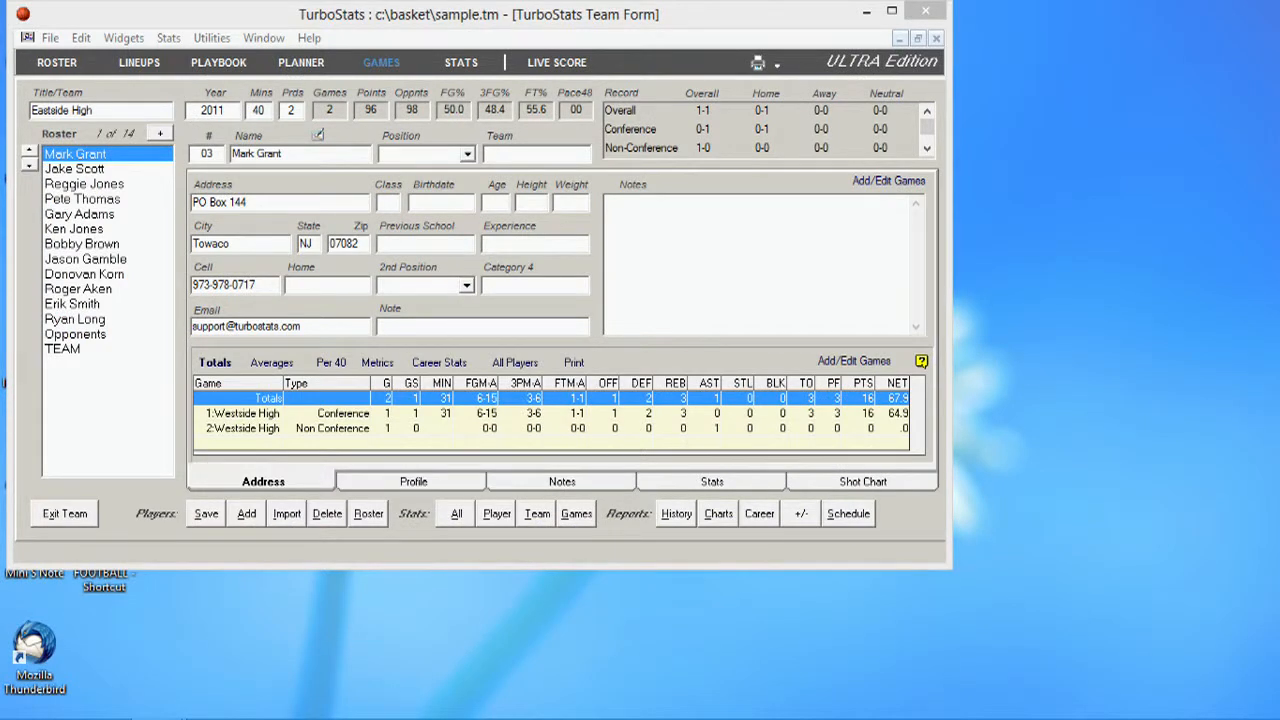
mouse_move(1080, 200)
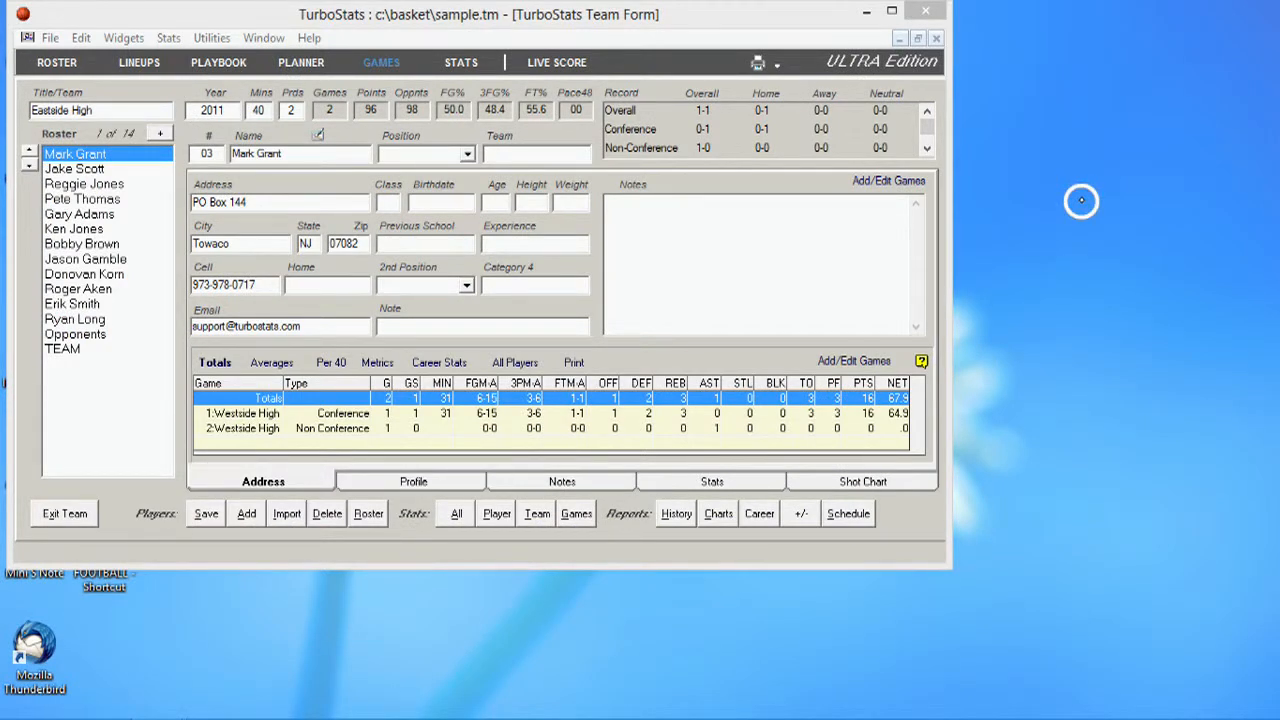
Reach Screen Resolution from the desktop menu and keep the resolution at 1366 × 768.
right_click(1080, 200)
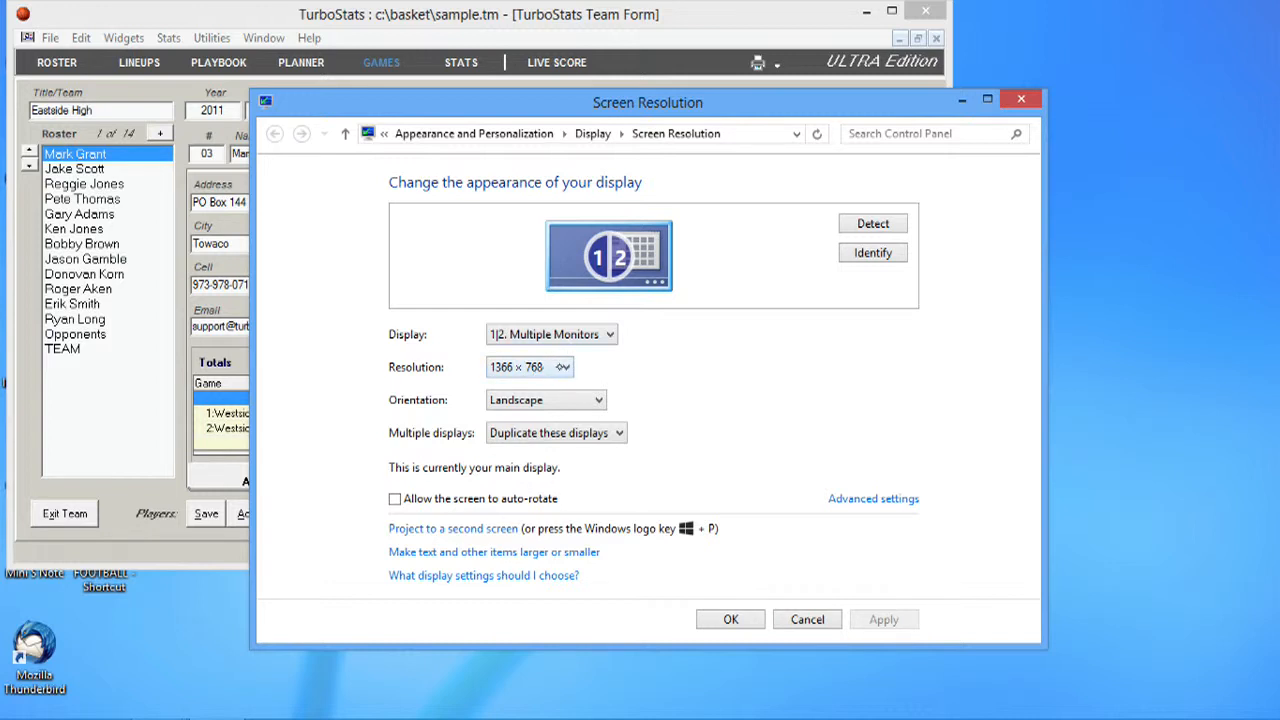
left_click(564, 368)
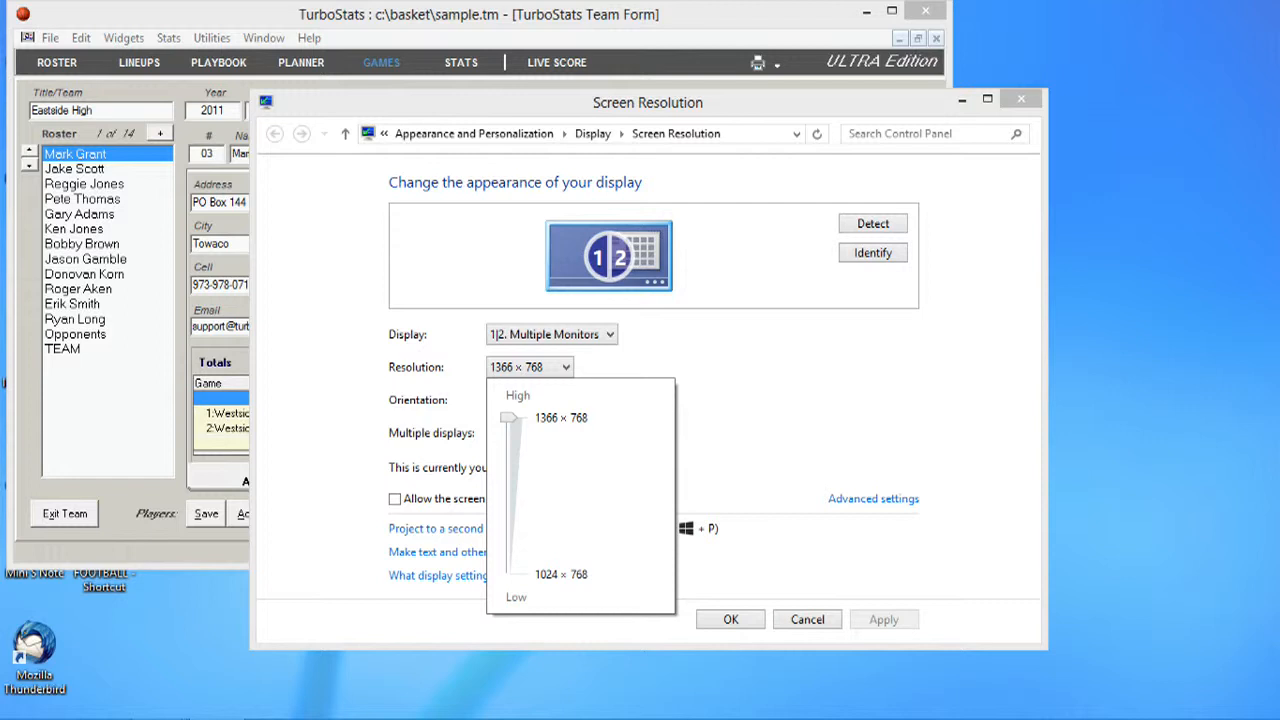
mouse_move(460, 420)
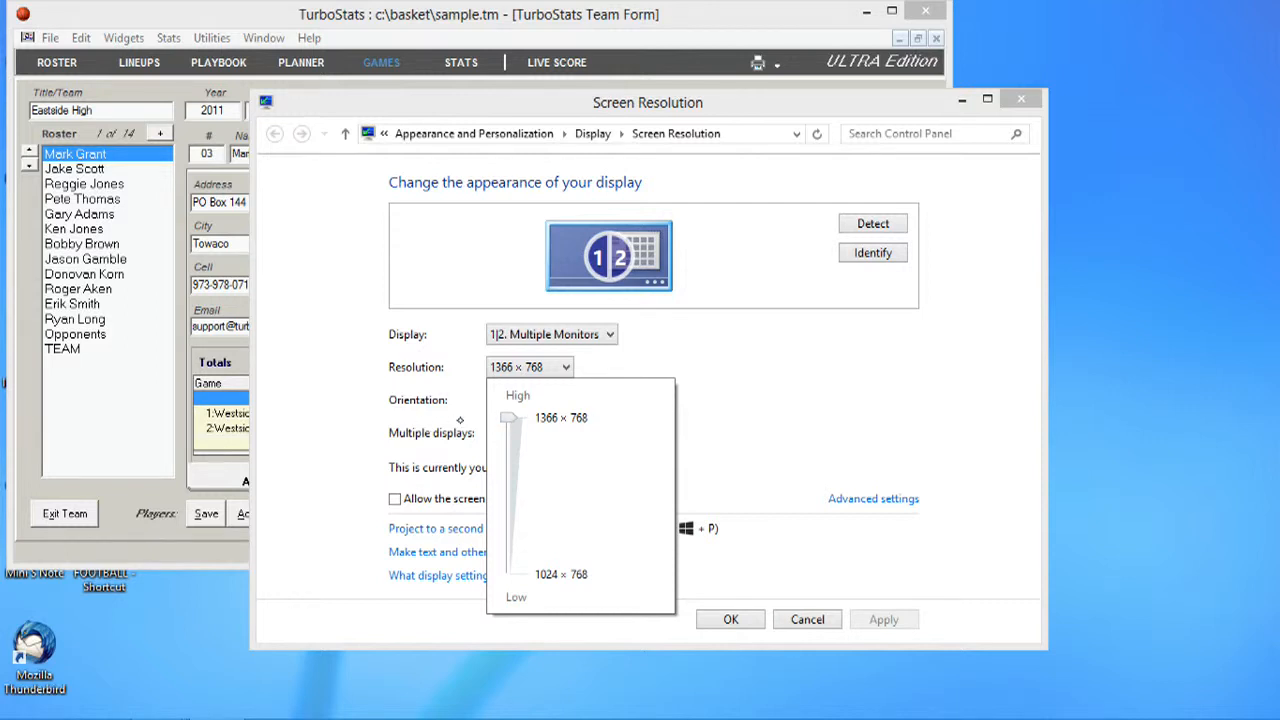
mouse_move(820, 618)
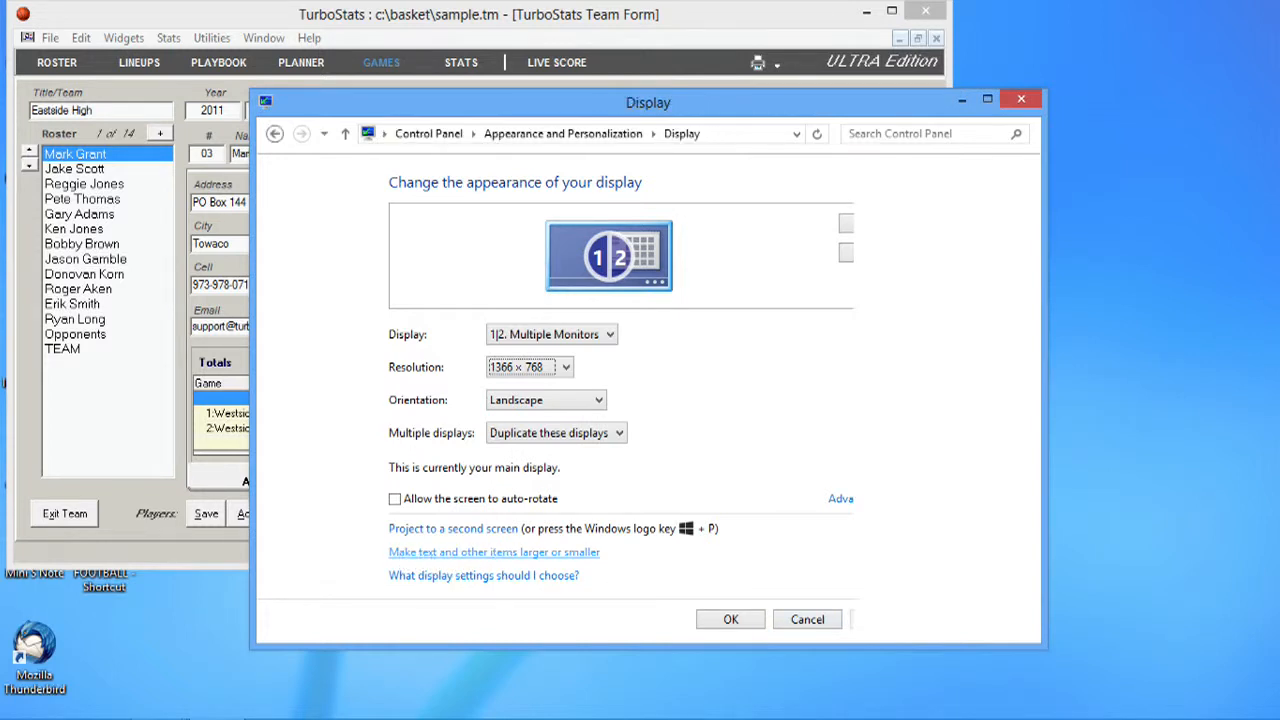
Apply the Medium 125% item size and sign out now so the change takes effect.
left_click(492, 552)
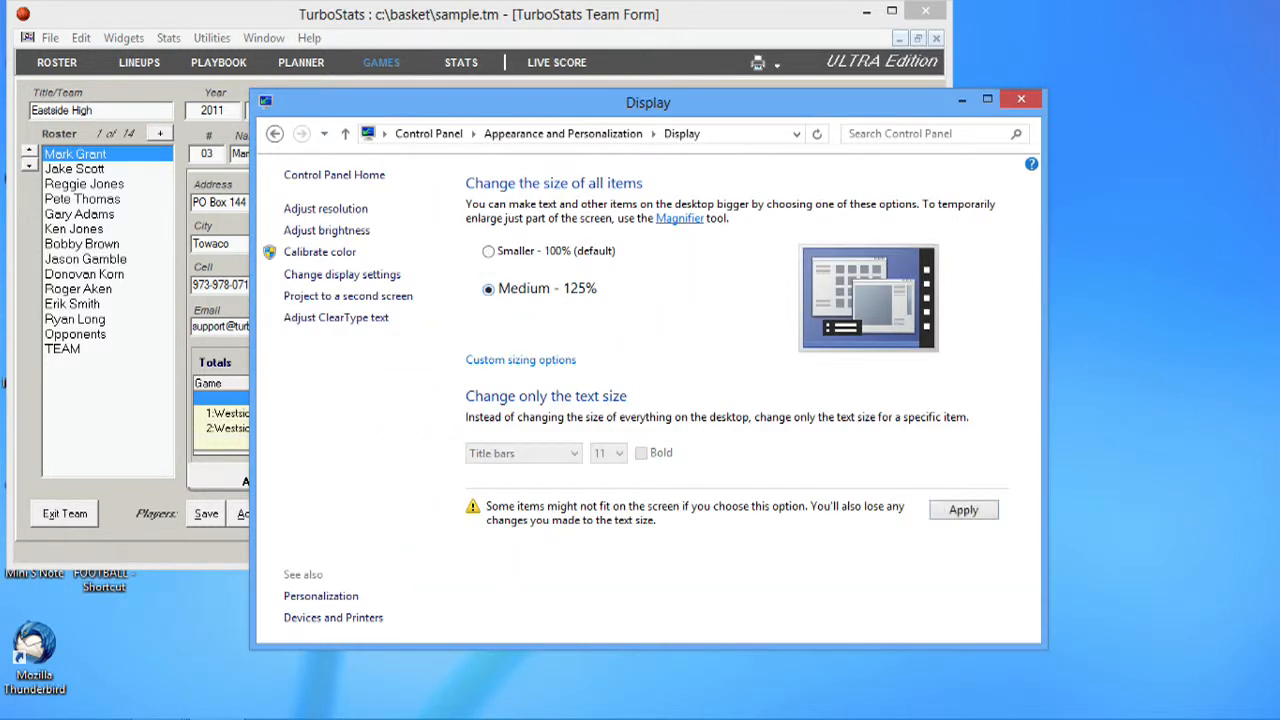
left_click(962, 510)
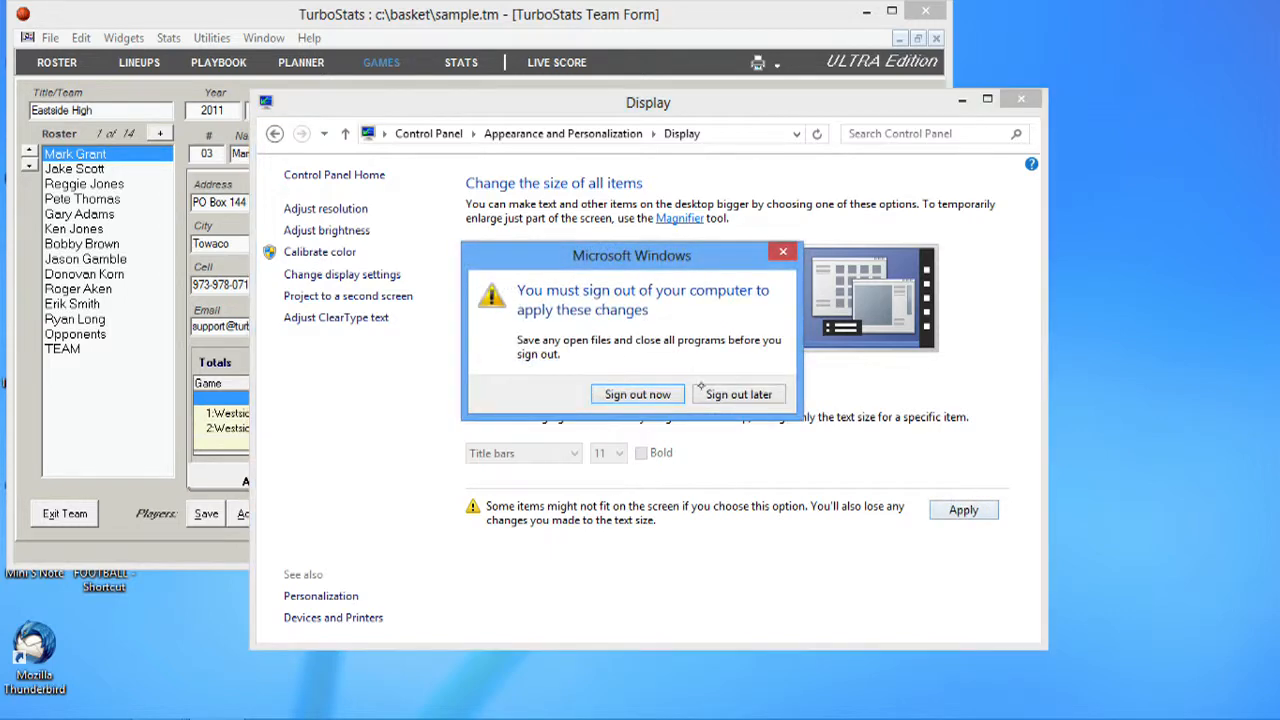
left_click(636, 392)
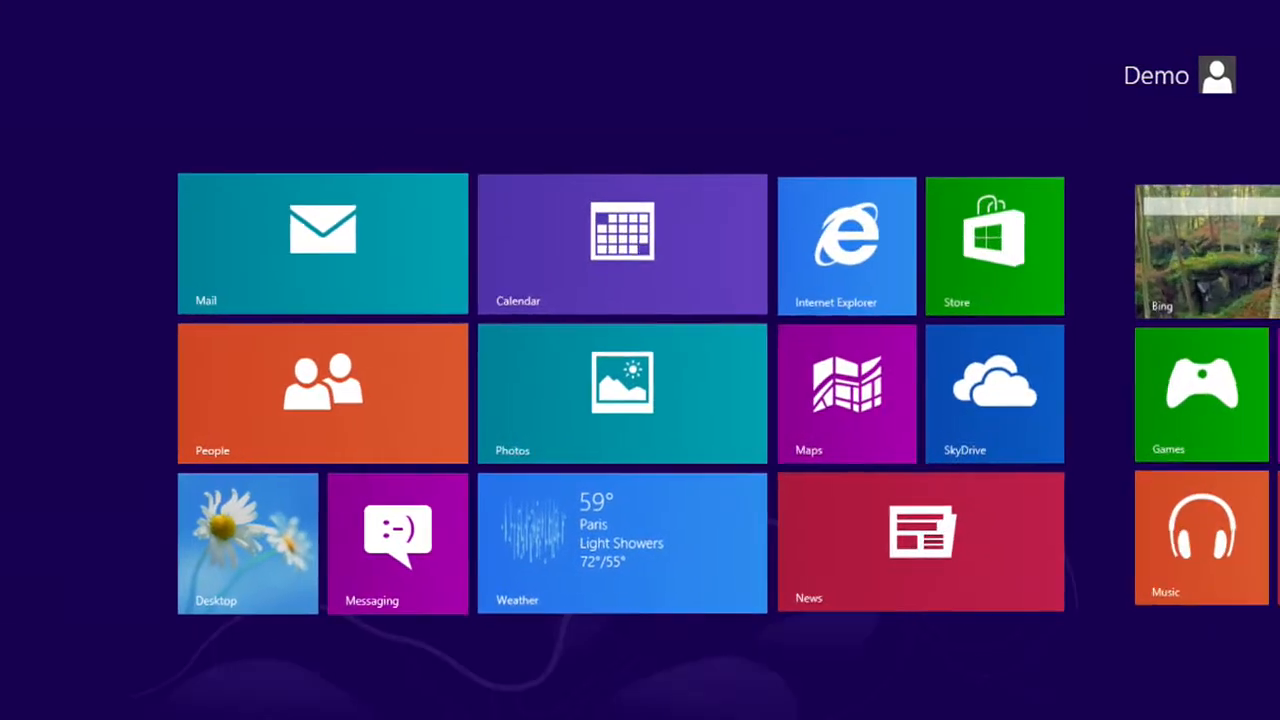
Go to the desktop and launch TurboStats from the BASKET32 shortcut.
left_click(248, 544)
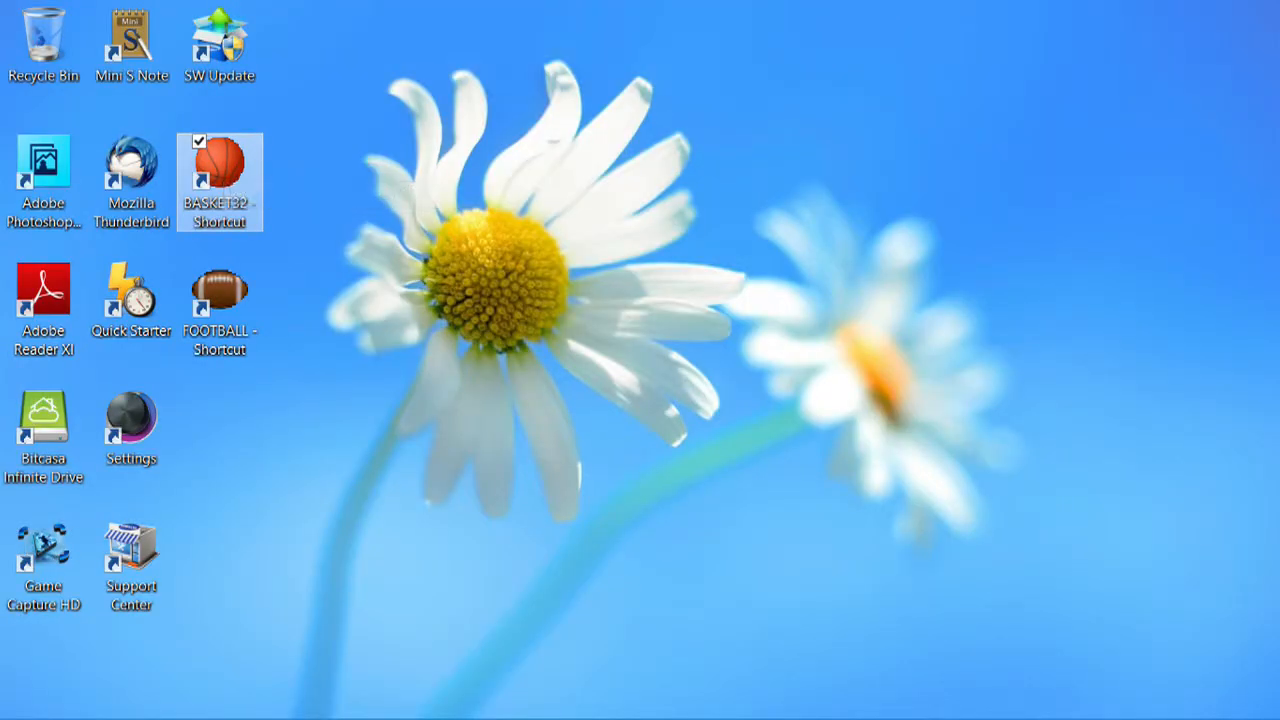
mouse_move(220, 176)
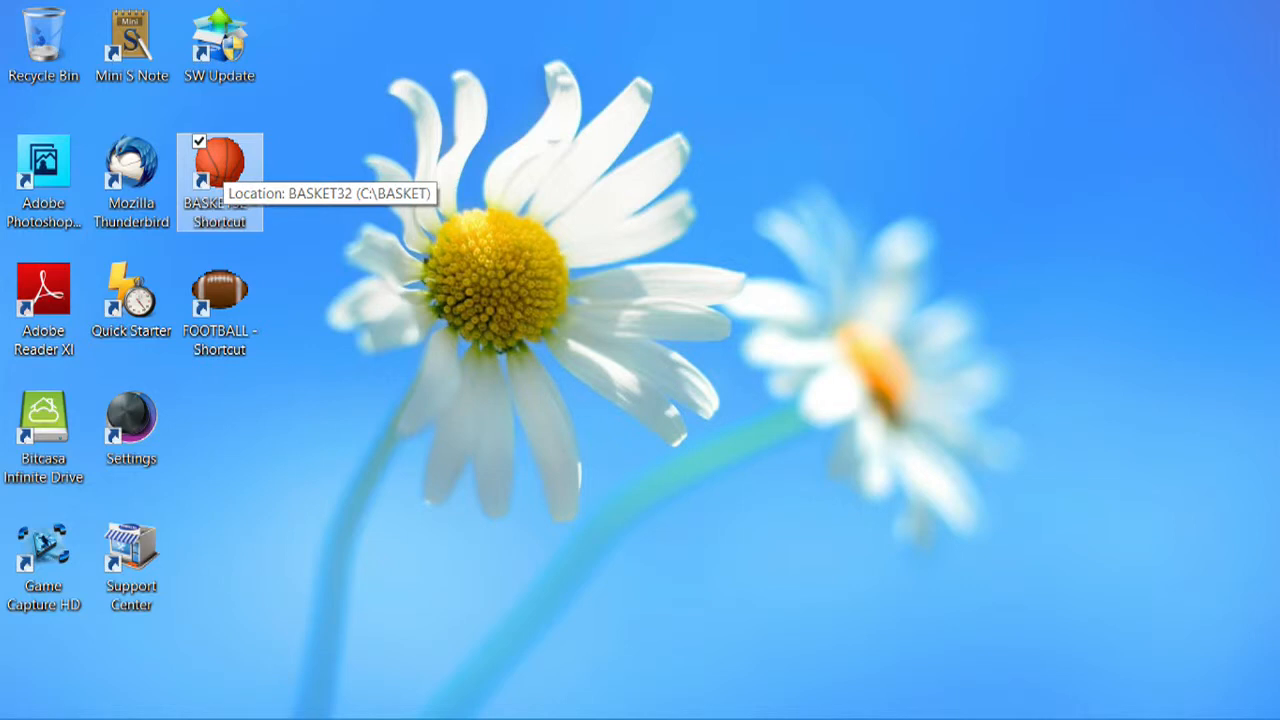
mouse_move(220, 180)
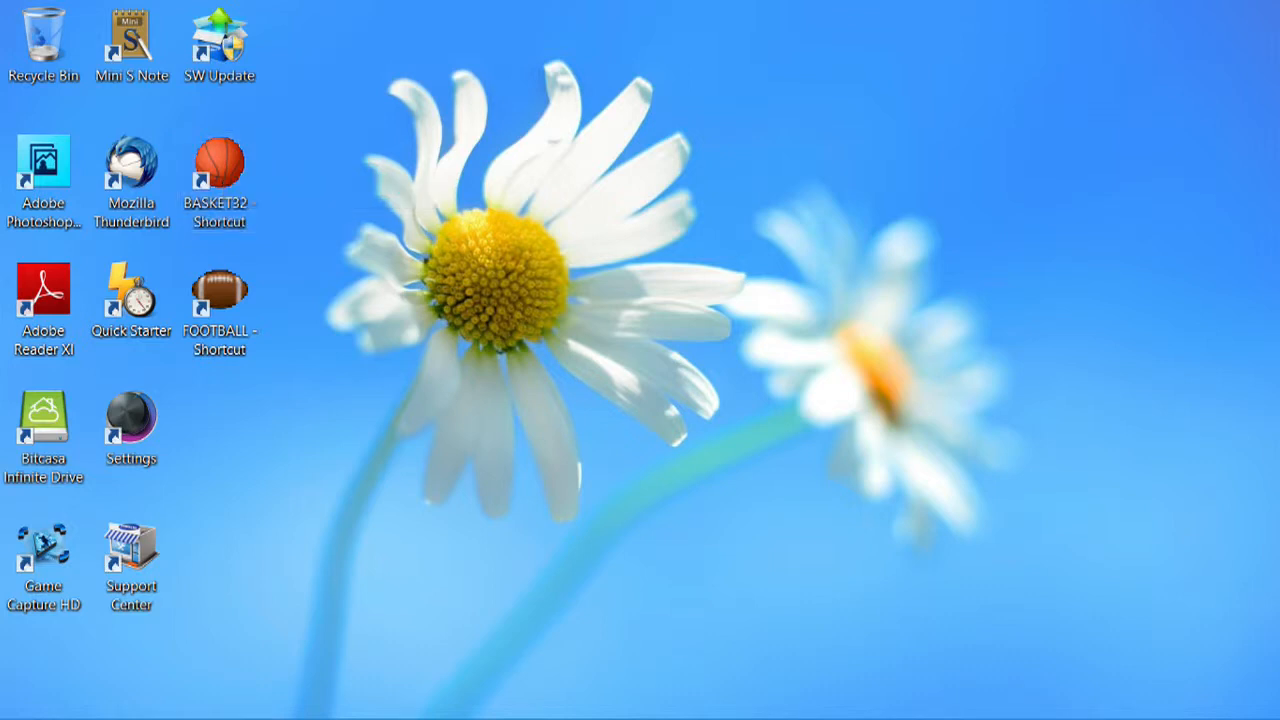
left_click(218, 160)
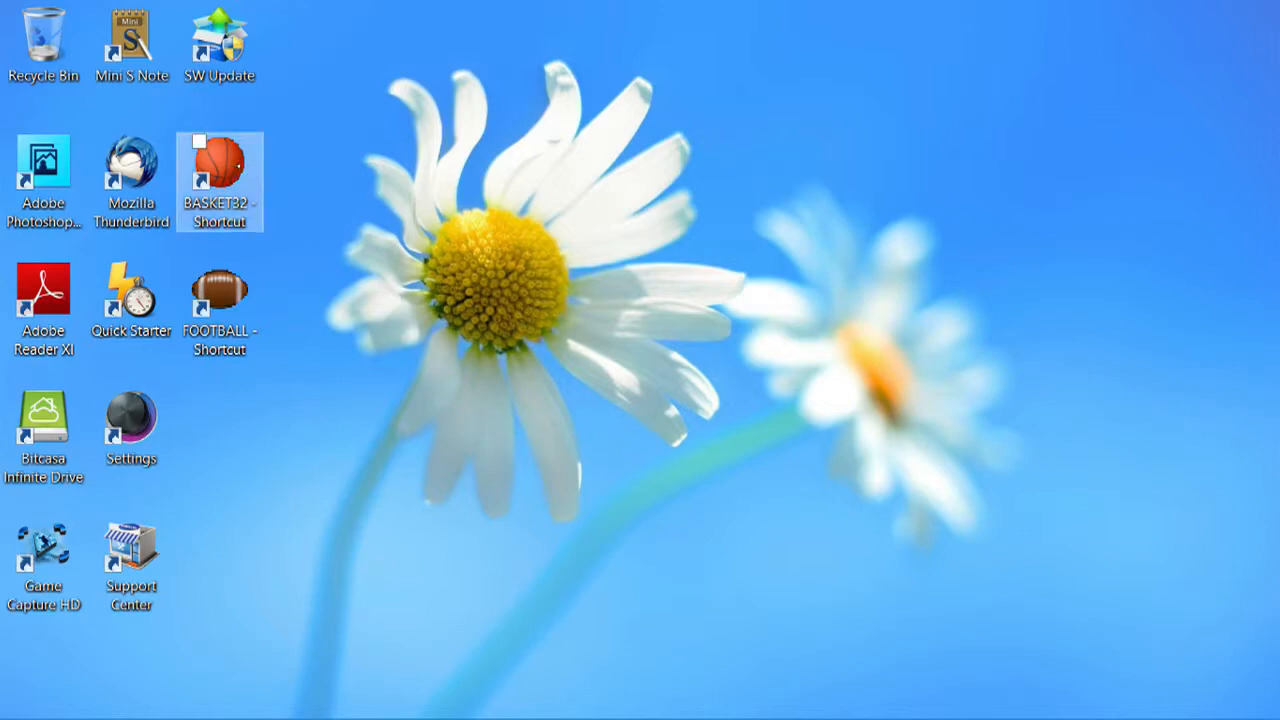
double_click(220, 160)
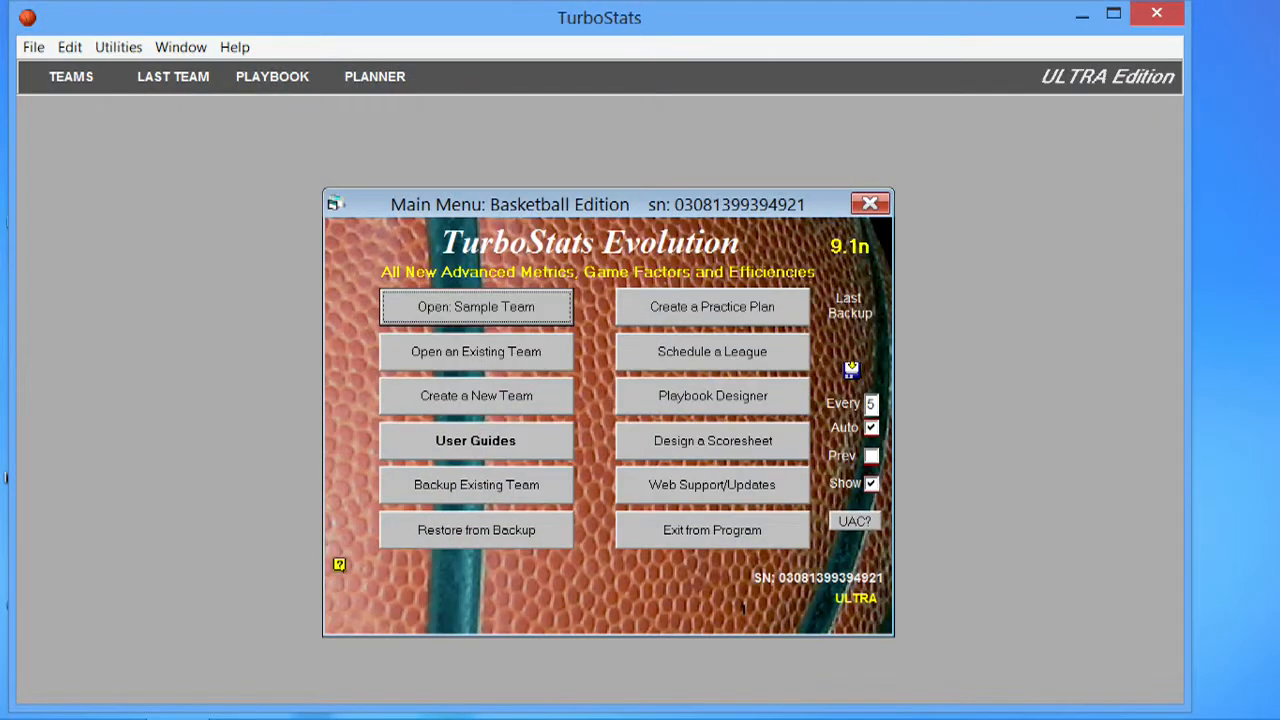
Load the sample team and start live scoring for Eastside High vs Westside High.
left_click(476, 306)
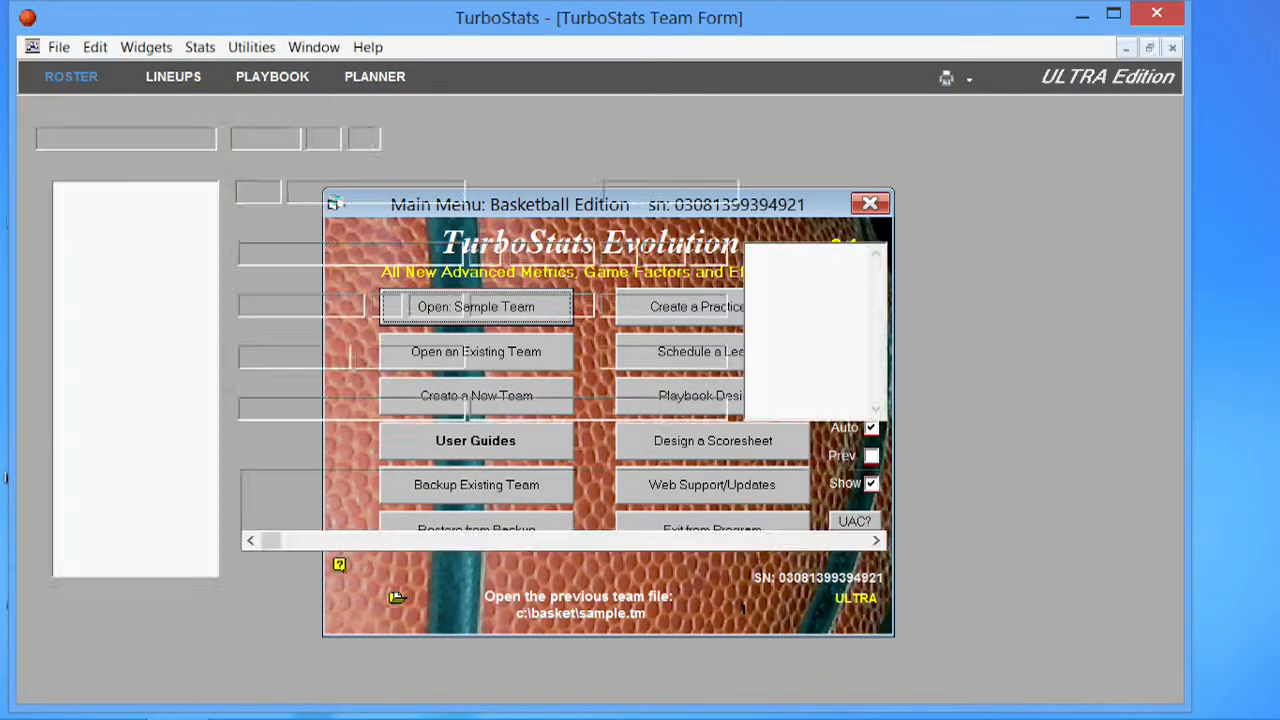
left_click(476, 306)
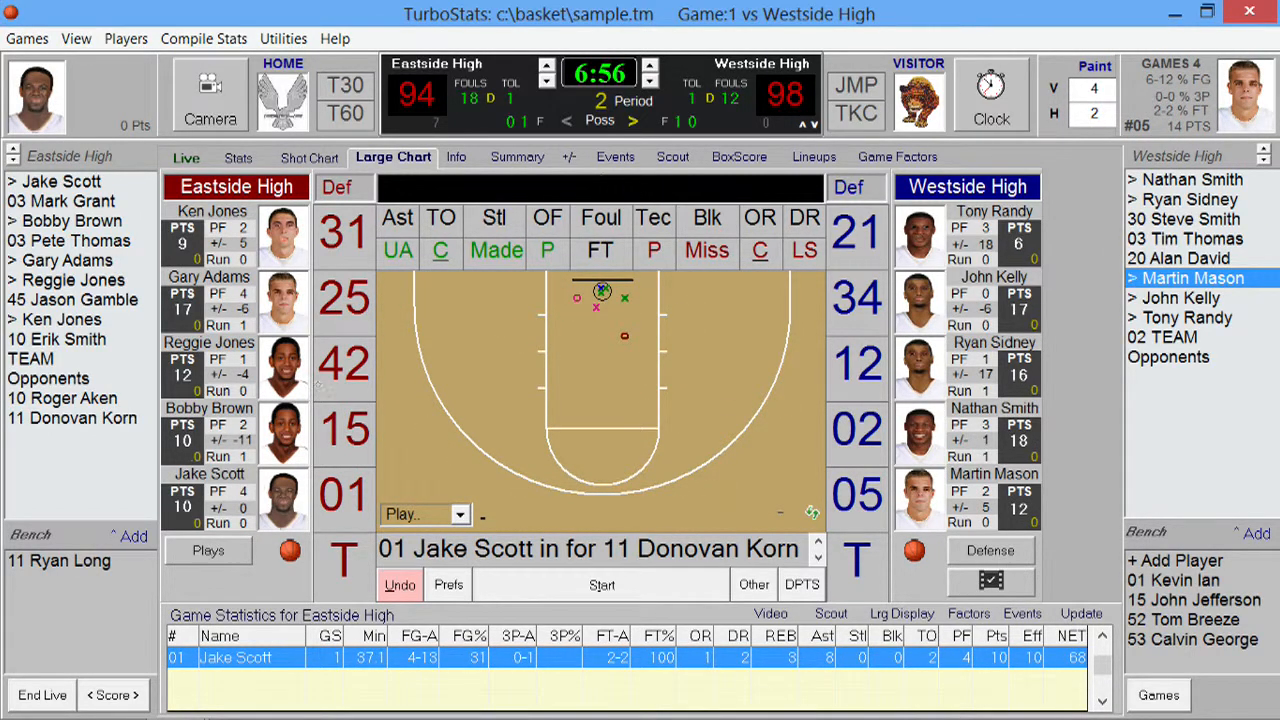
left_click(1180, 298)
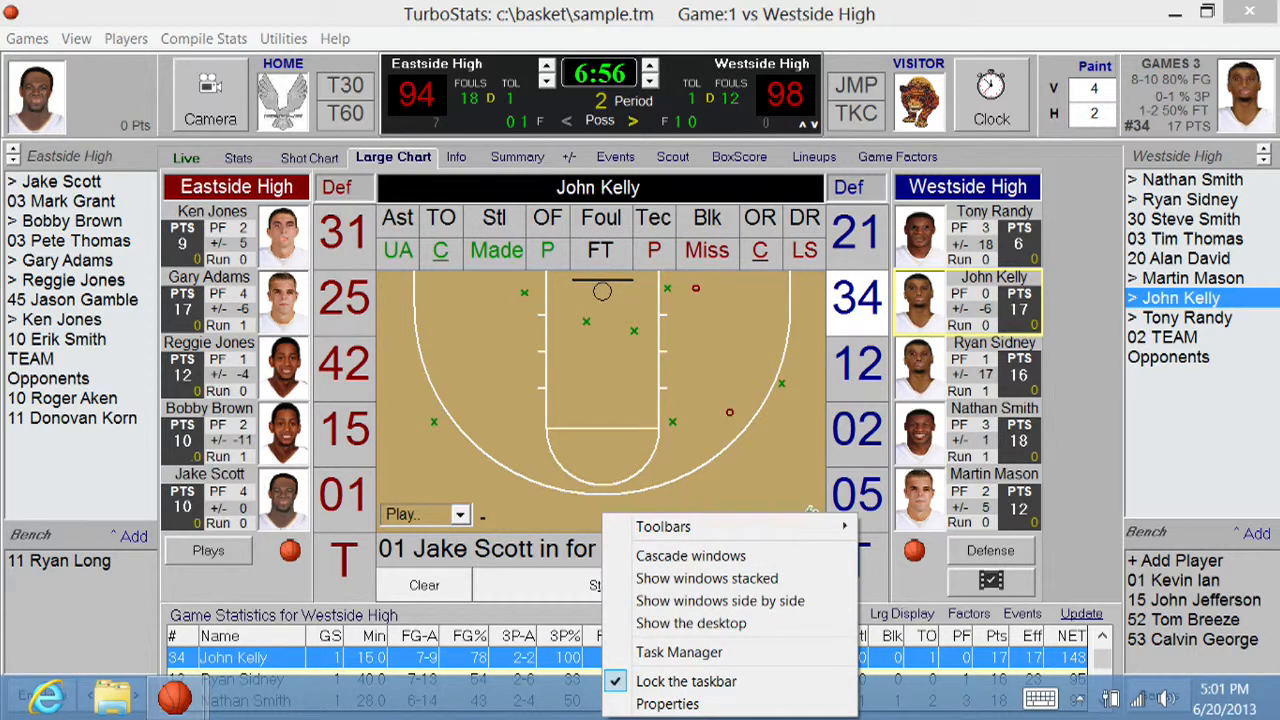
left_click(668, 704)
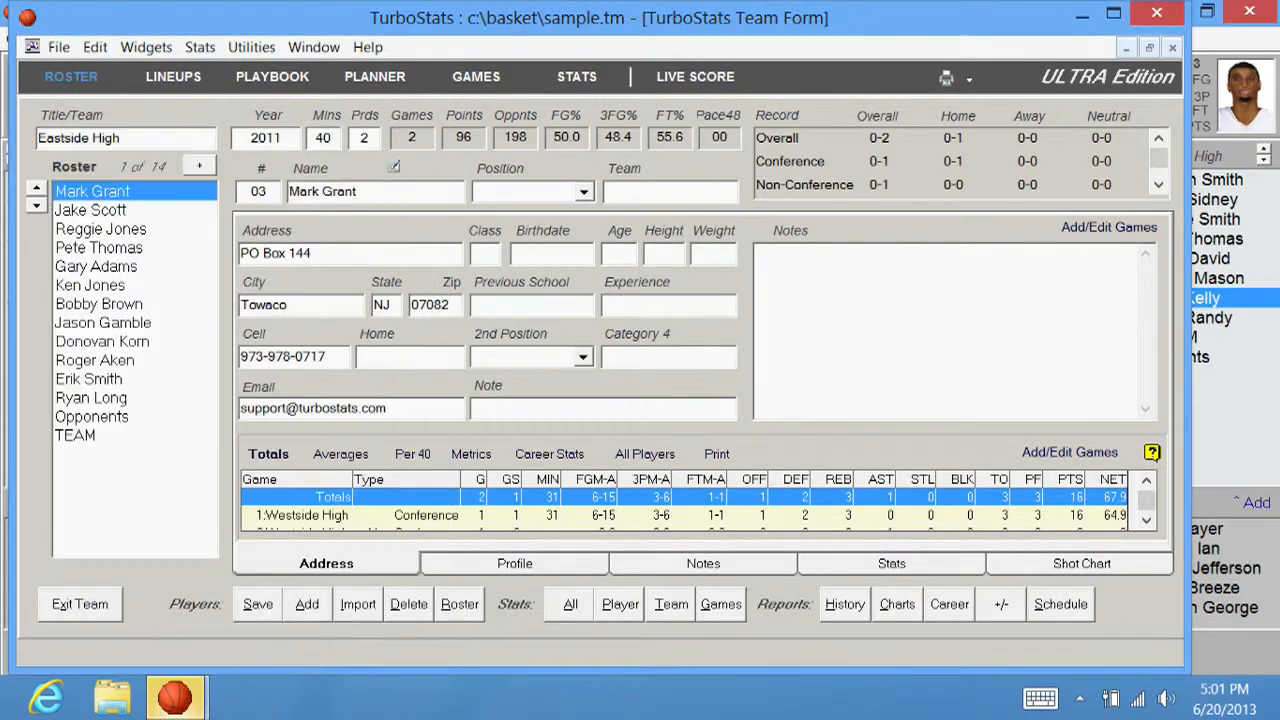
left_click(696, 76)
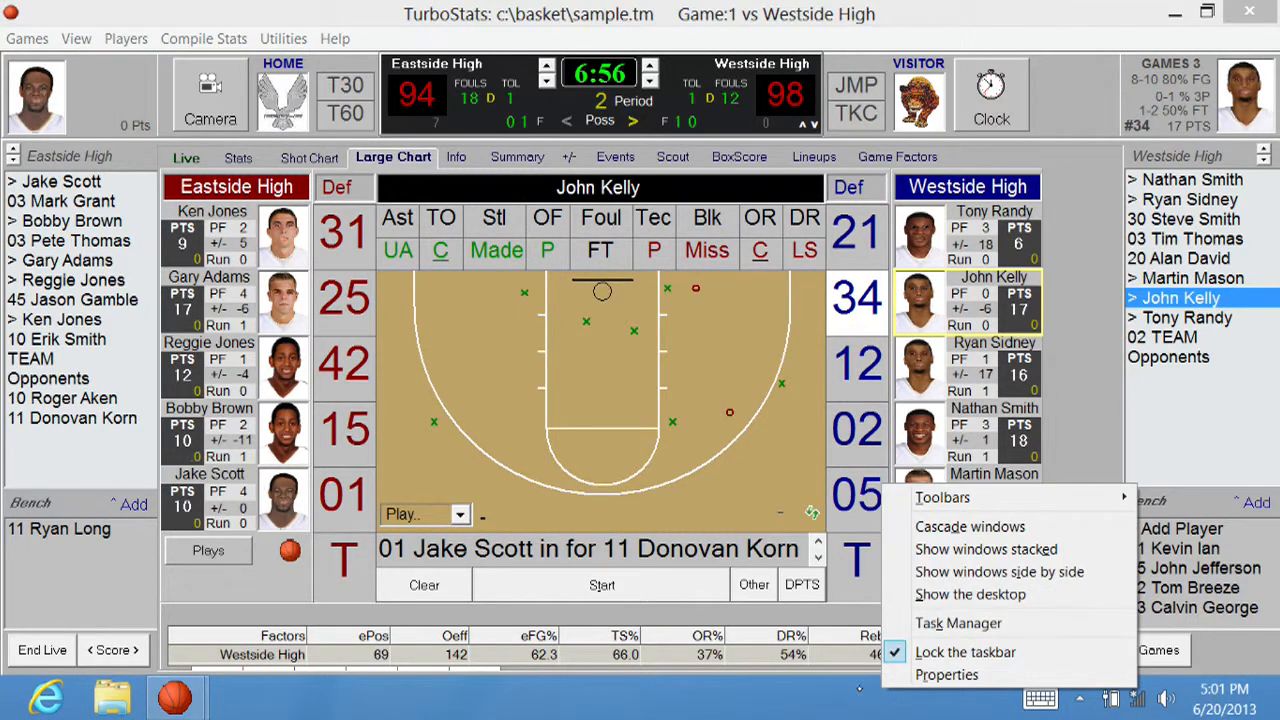
left_click(946, 674)
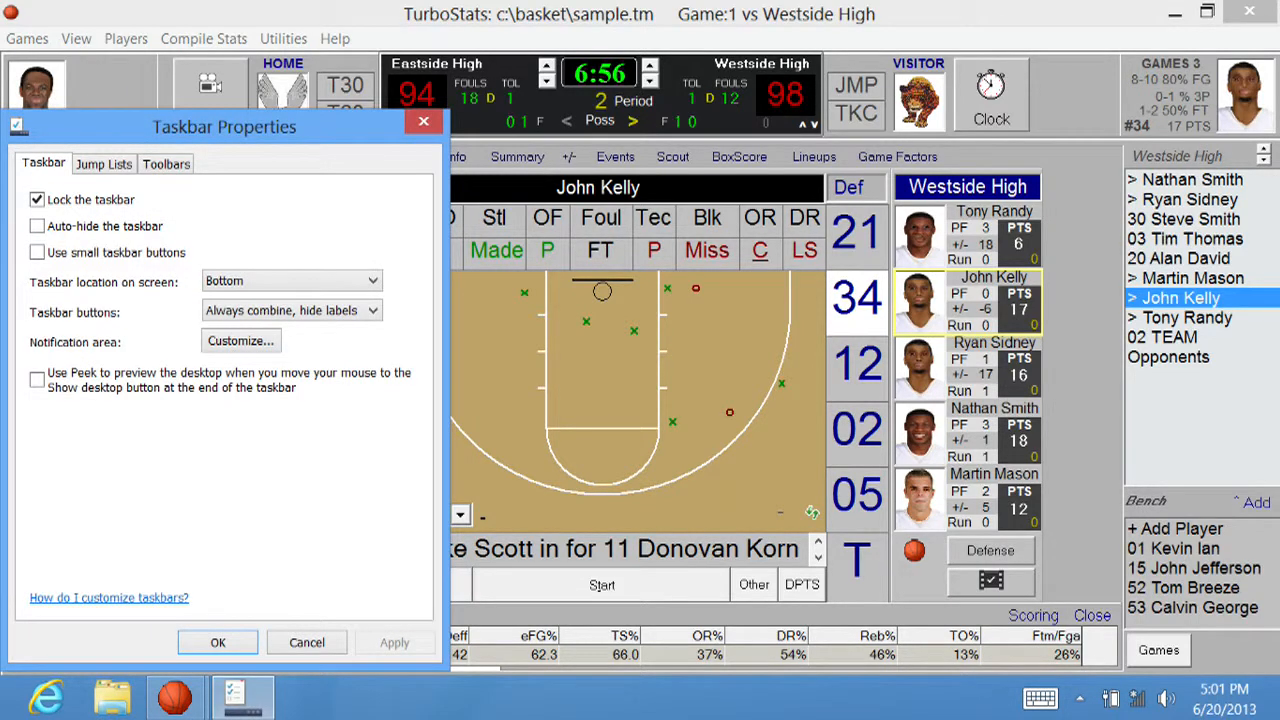
left_click(36, 224)
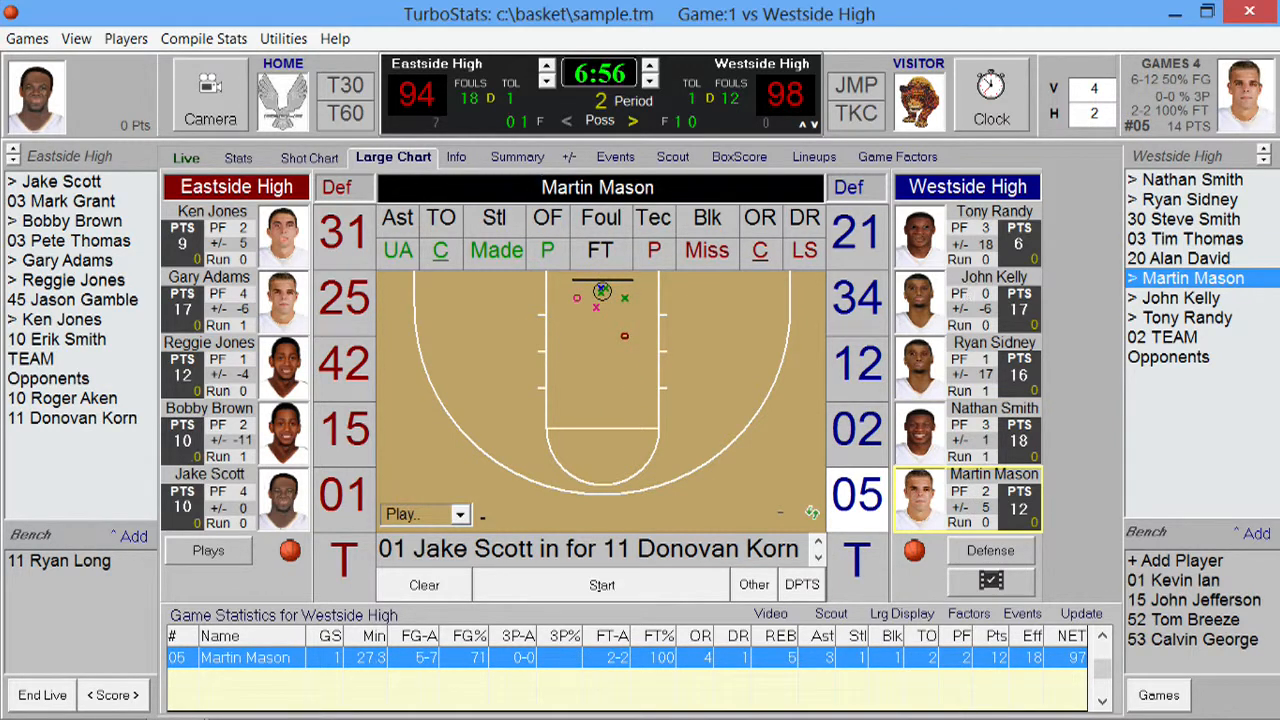
left_click(1180, 298)
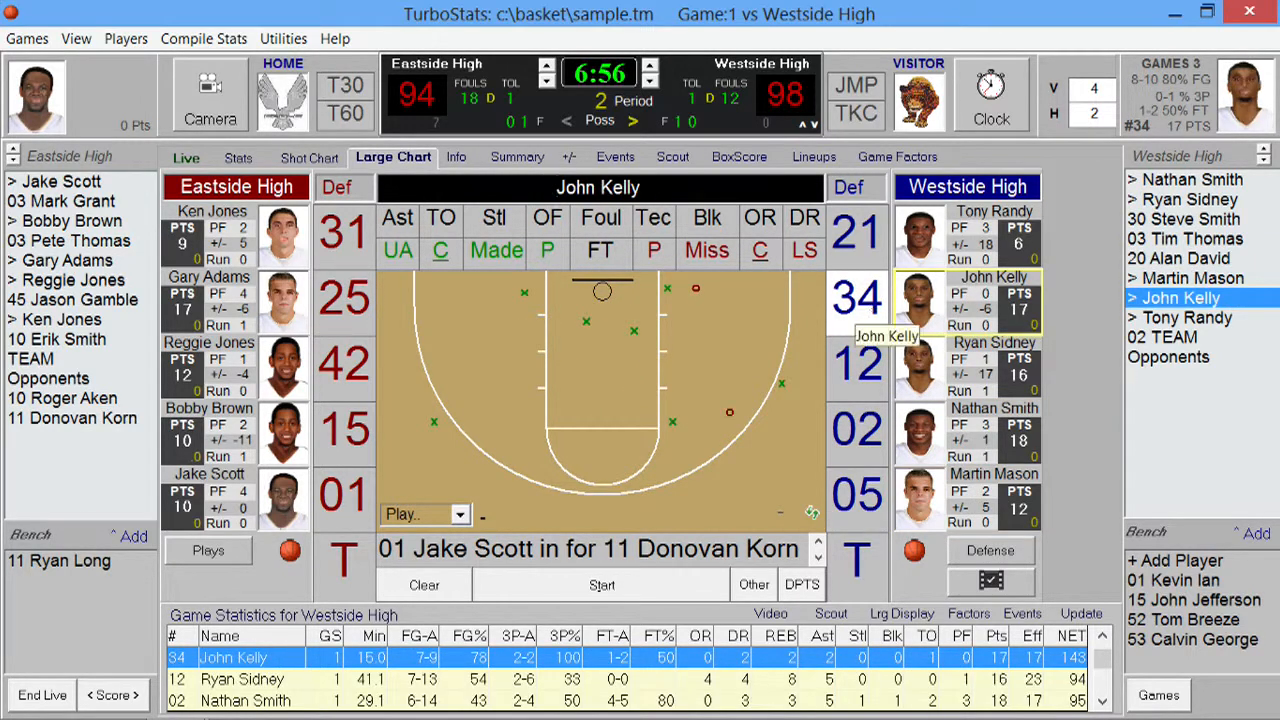
left_click(64, 260)
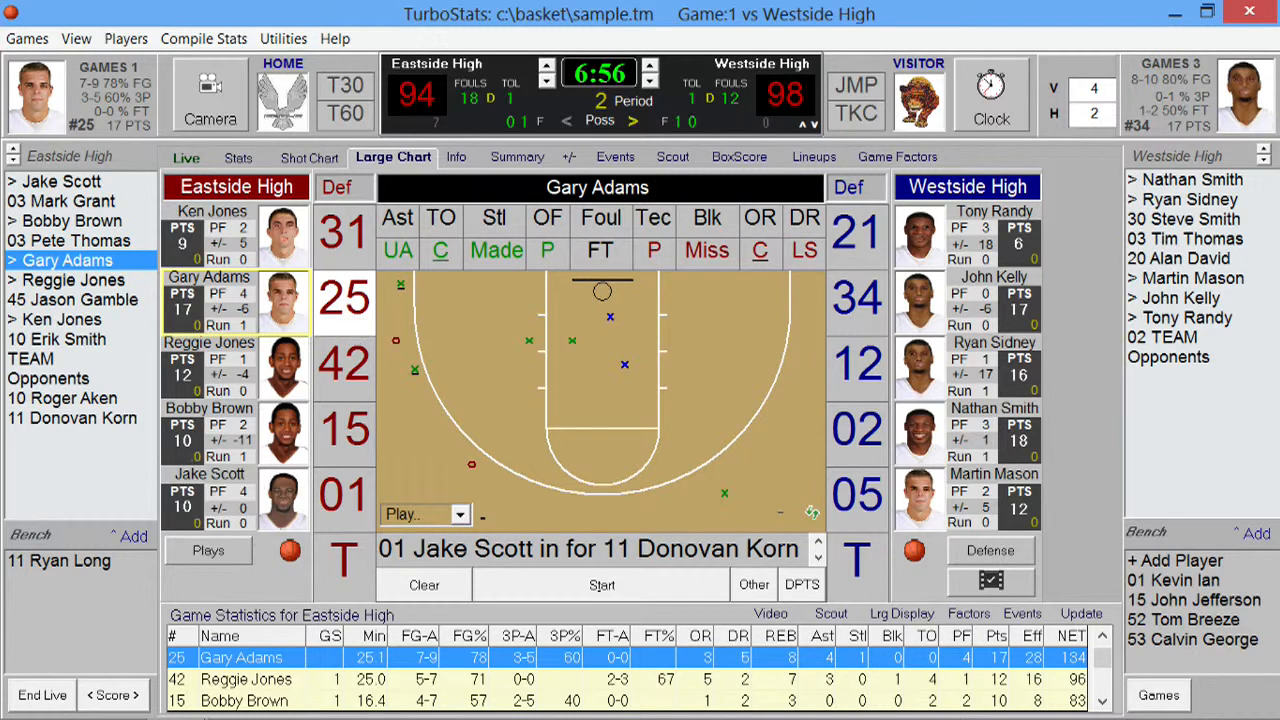